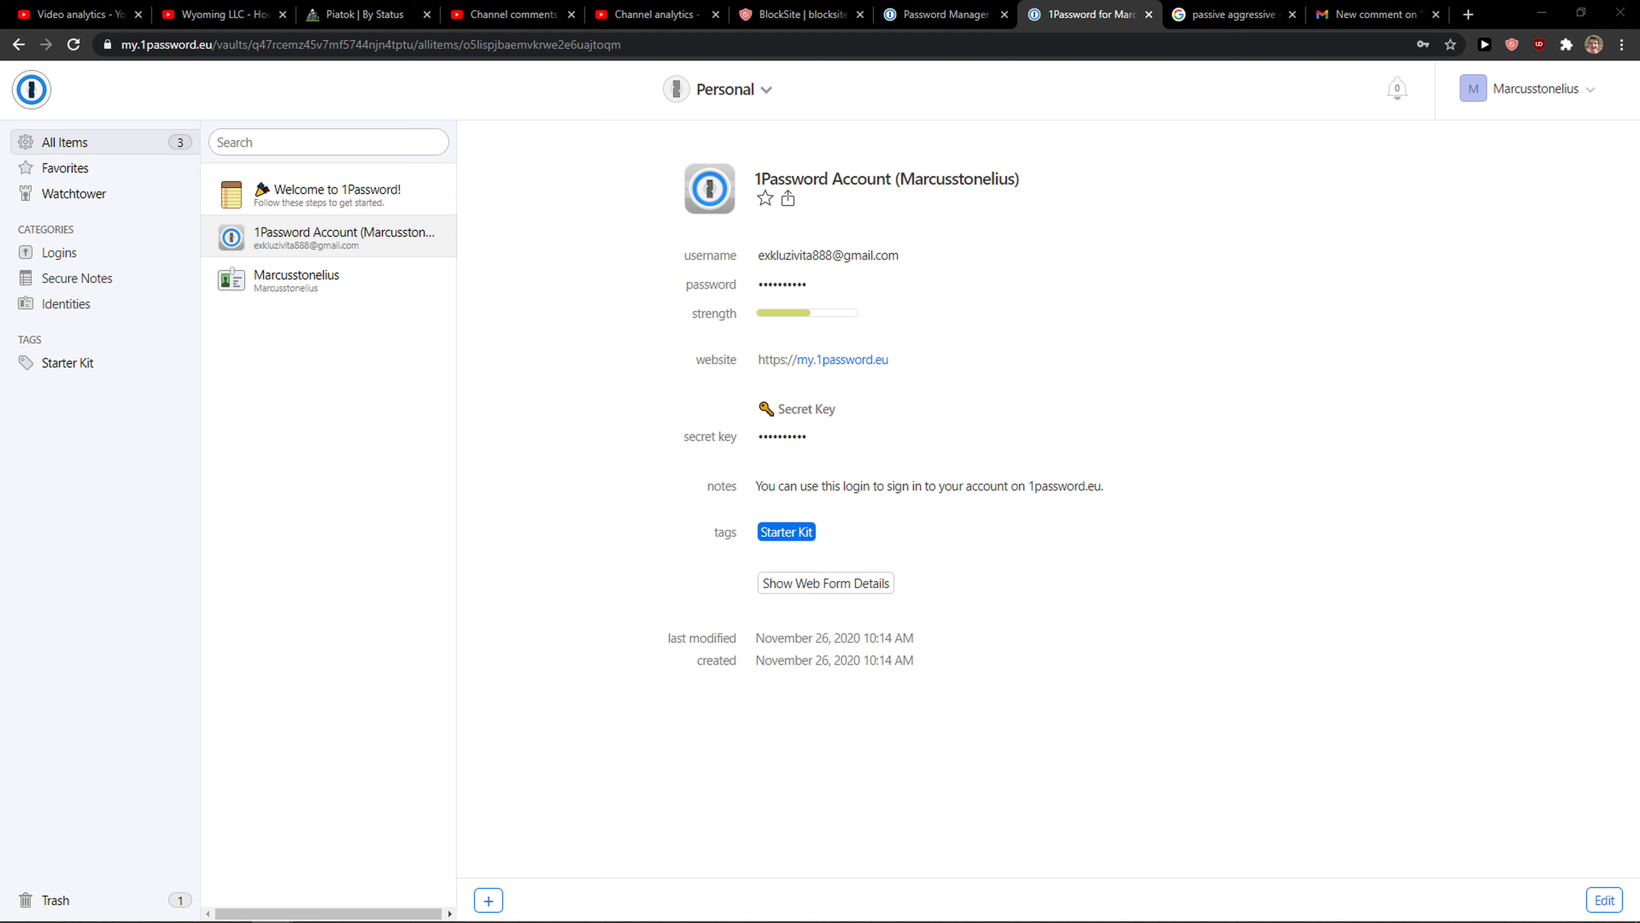
pyautogui.moveTo(31, 523)
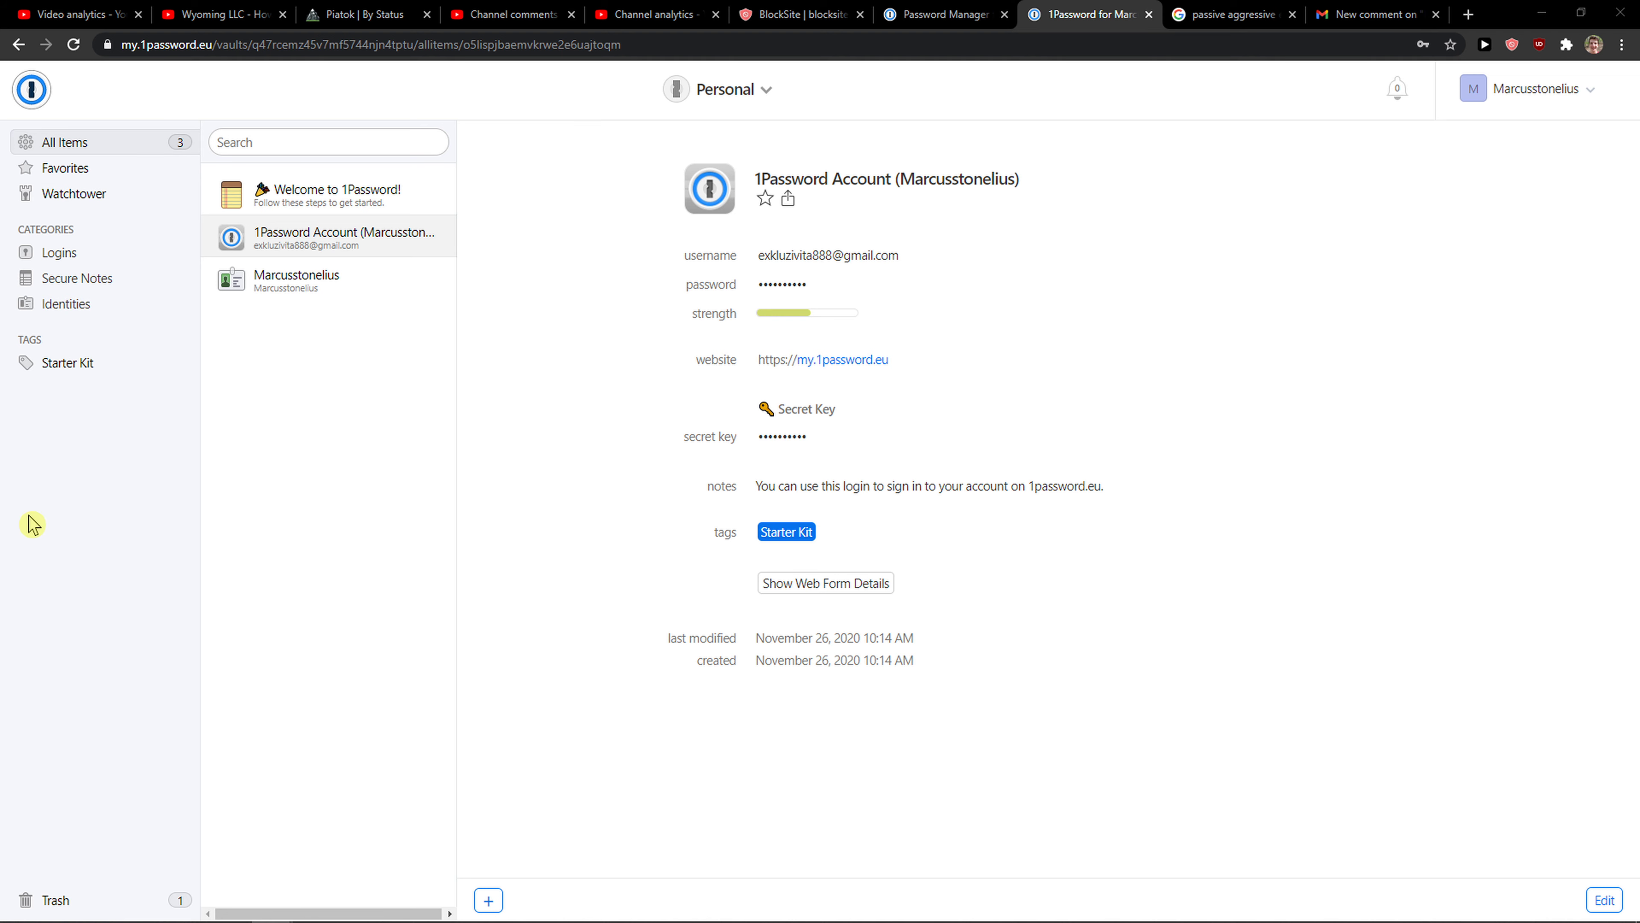
pyautogui.moveTo(532, 225)
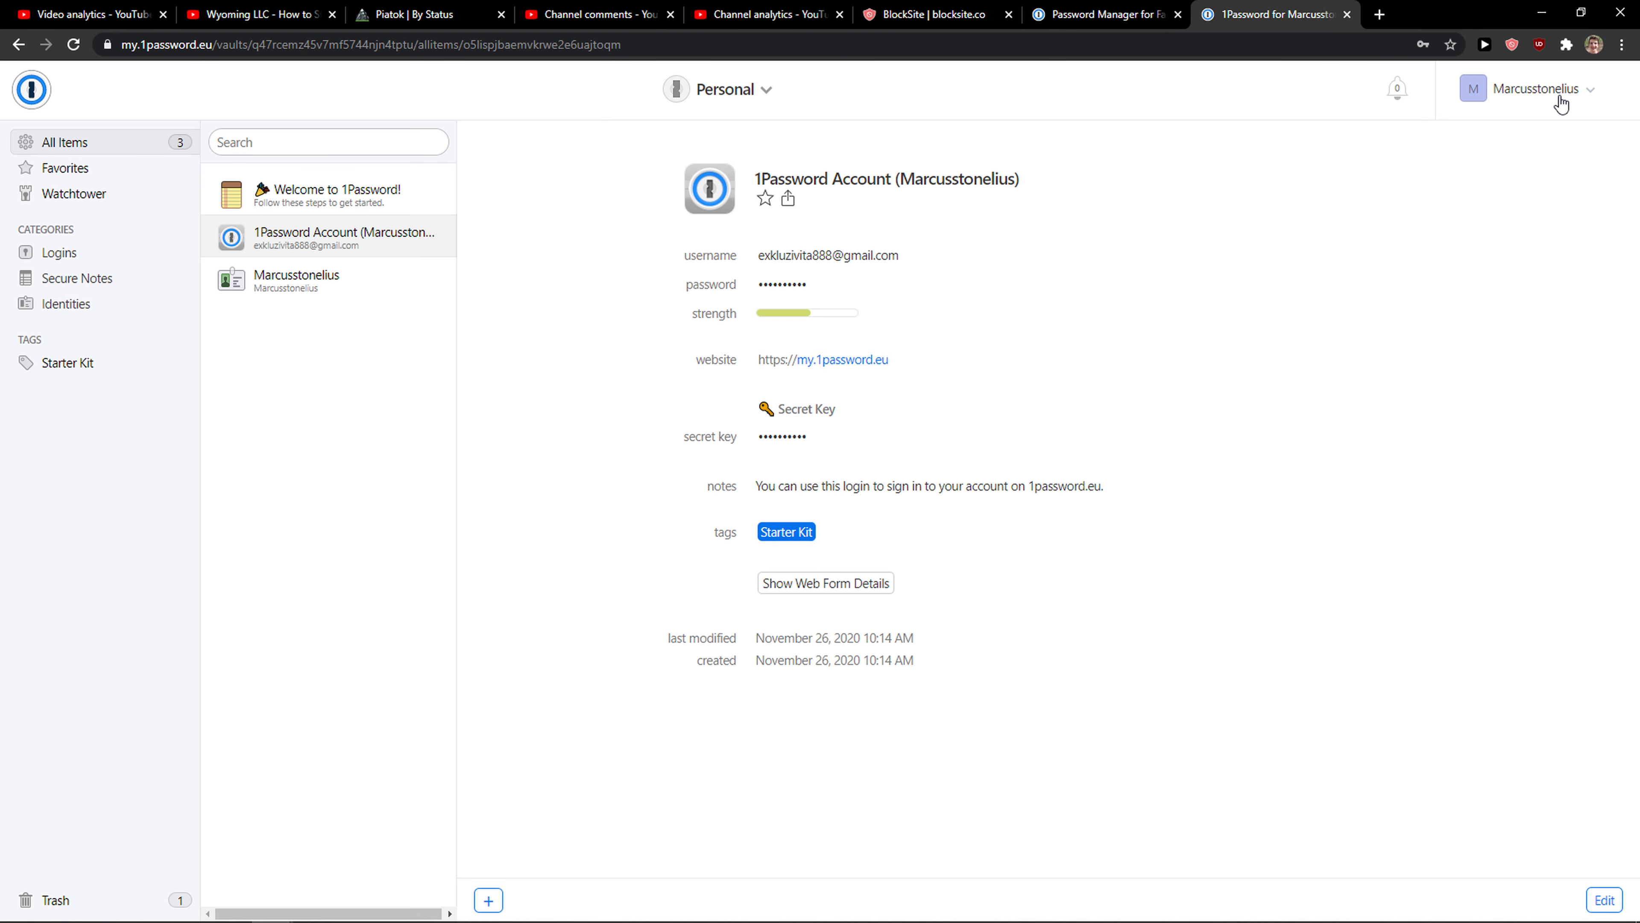
# Step: Reach the Import page from the account menu and choose LastPass as the source
pyautogui.click(1538, 88)
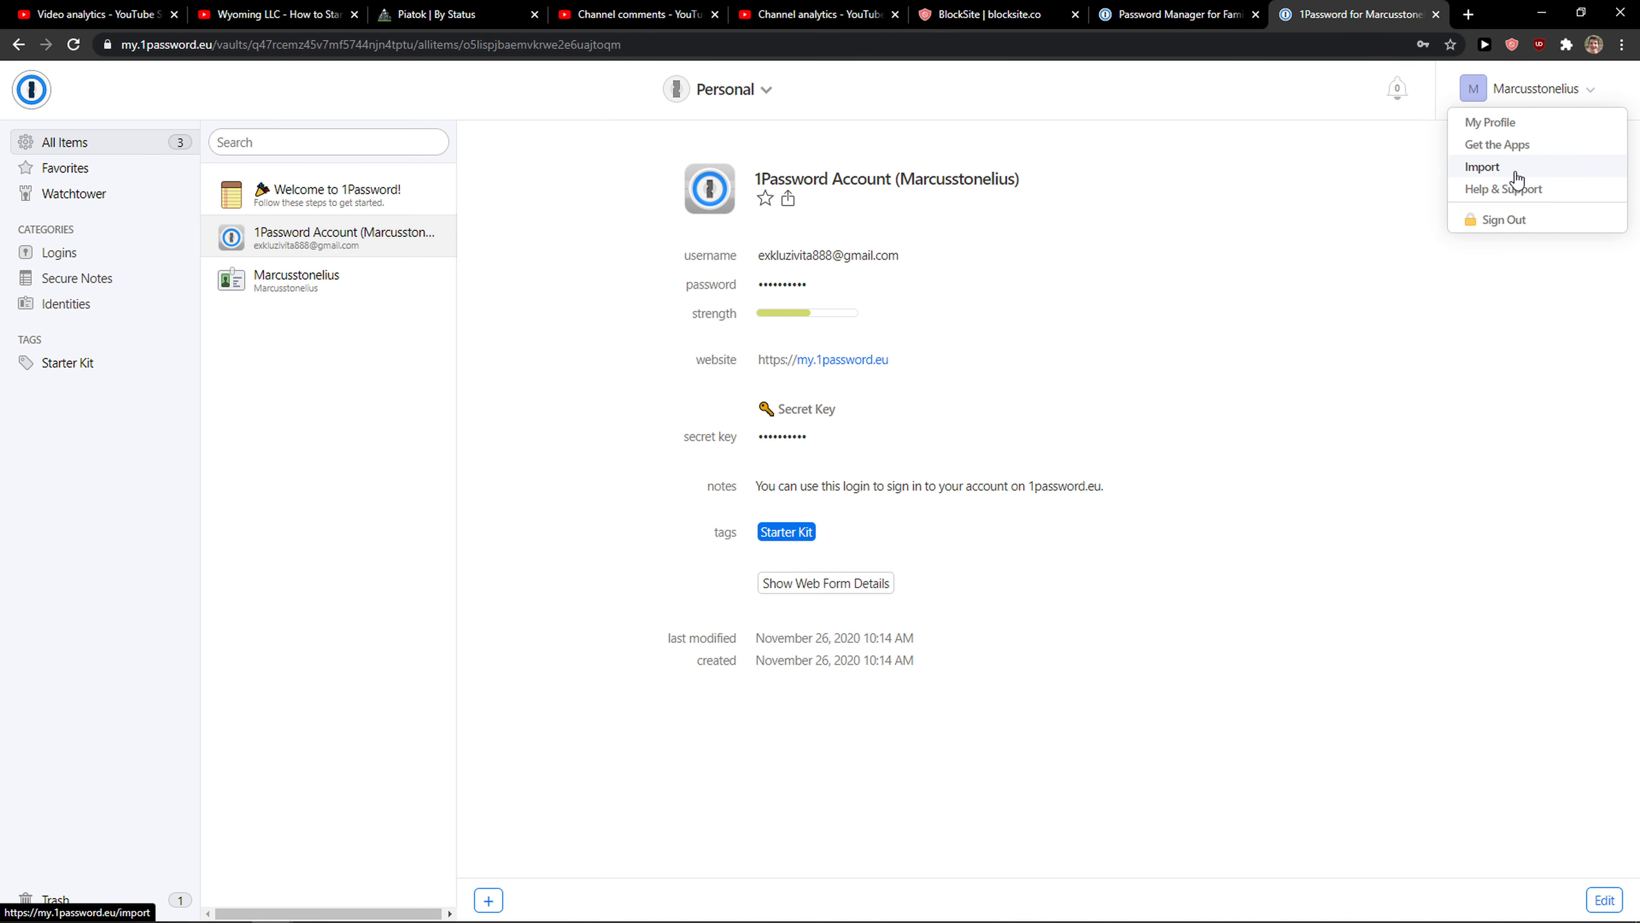
pyautogui.click(1482, 166)
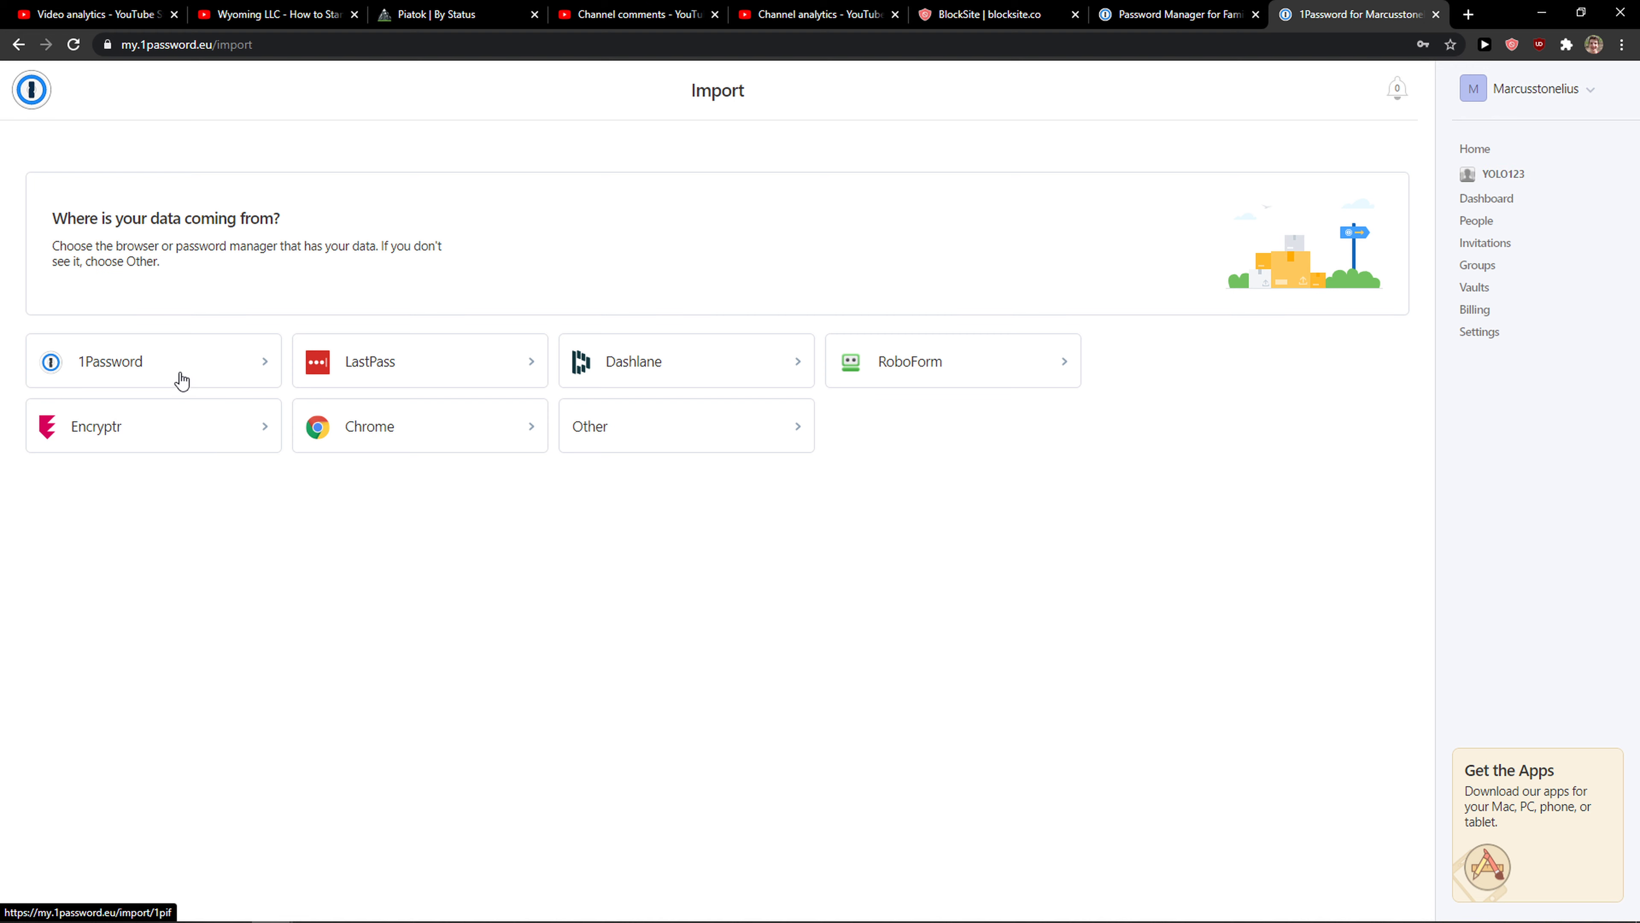
pyautogui.moveTo(973, 420)
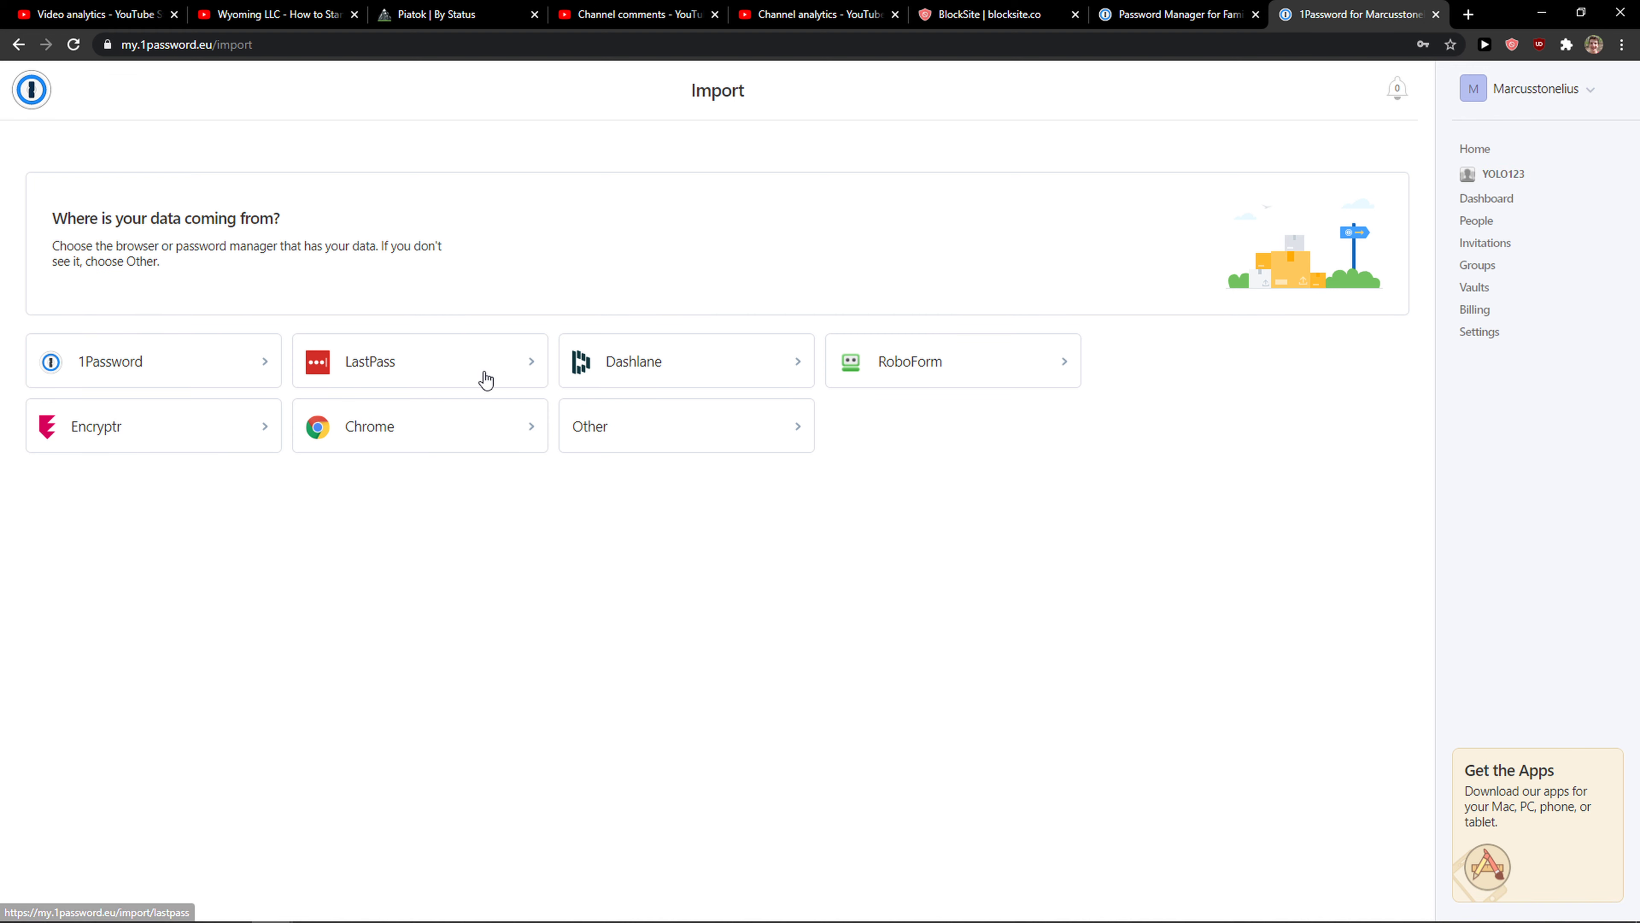
pyautogui.click(419, 361)
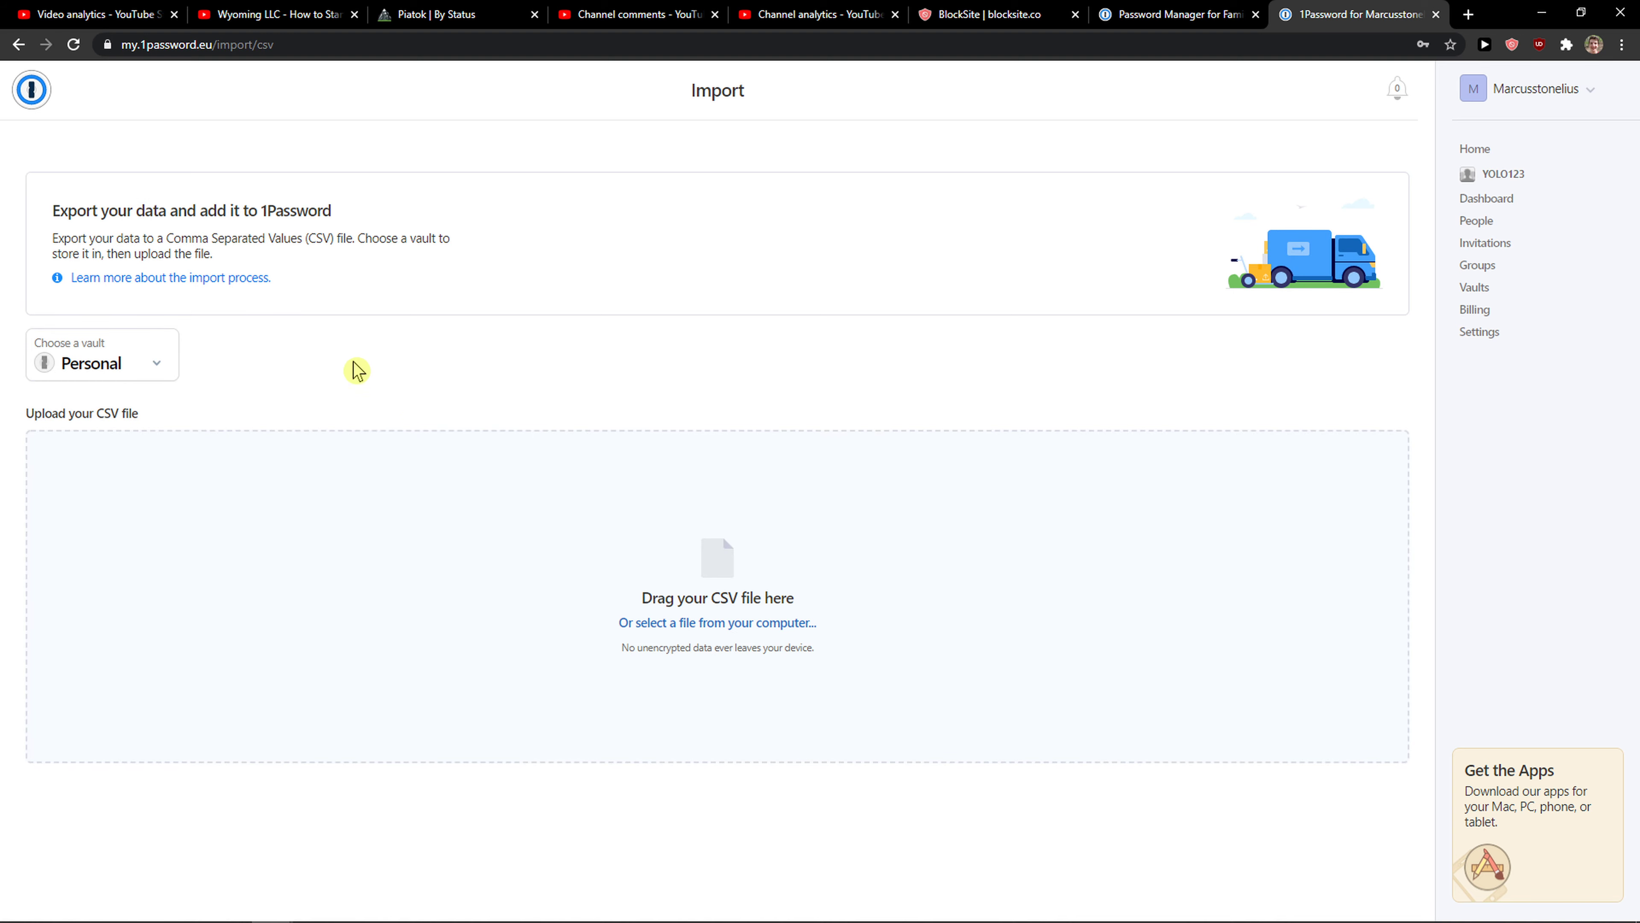
# Step: Leave the CSV upload page and go to Get the Apps from the account menu
pyautogui.click(1474, 148)
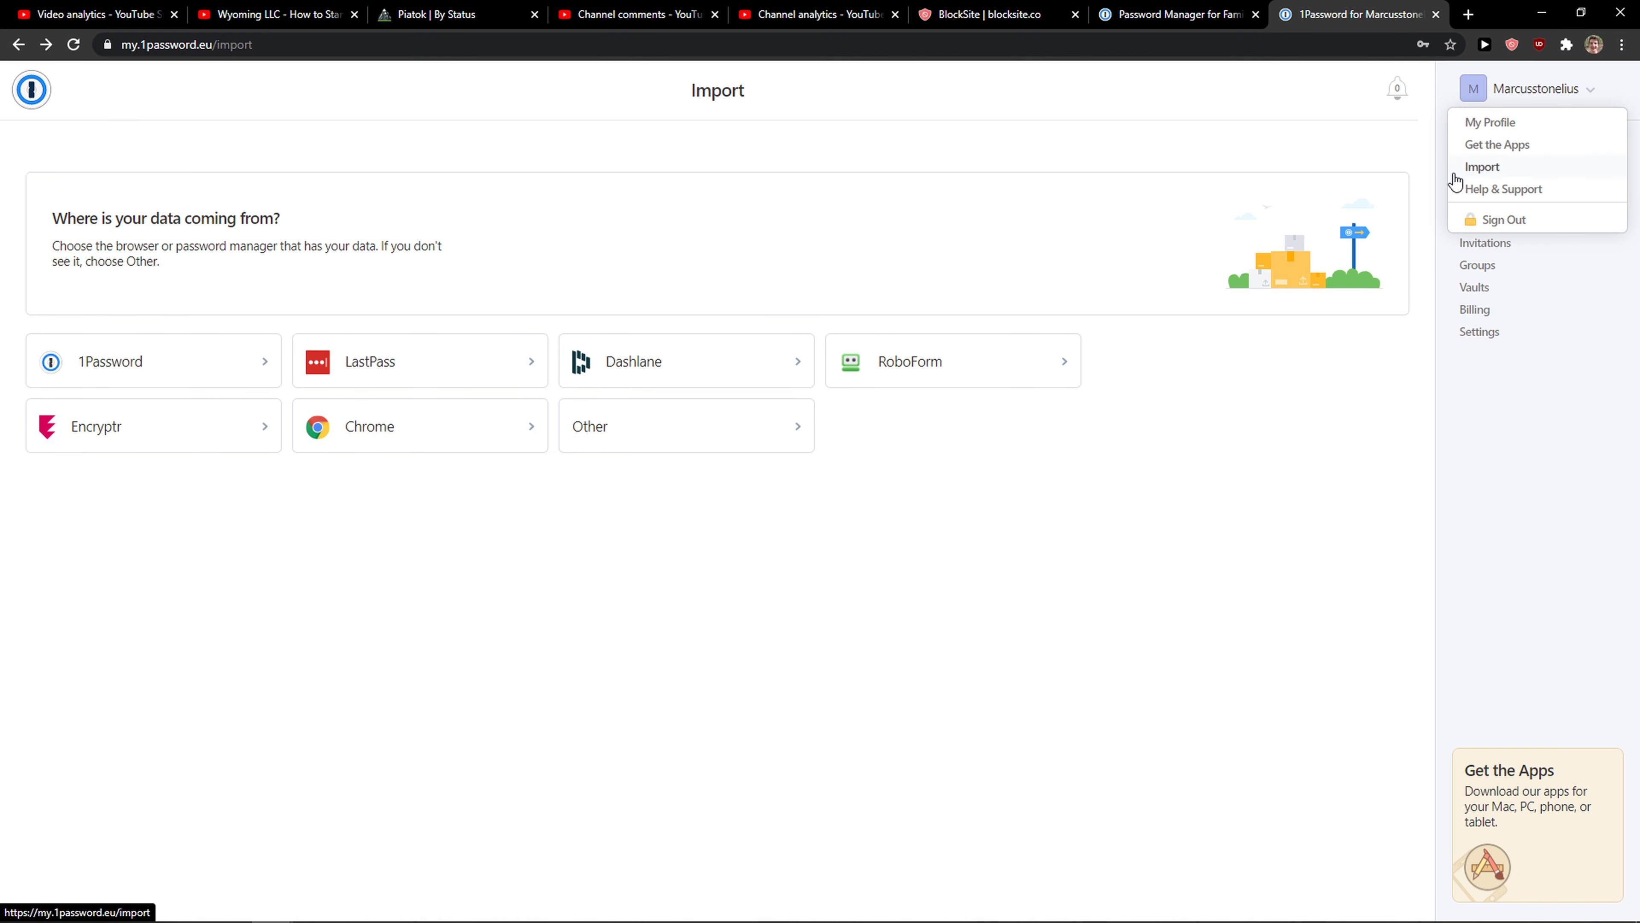
pyautogui.click(1497, 145)
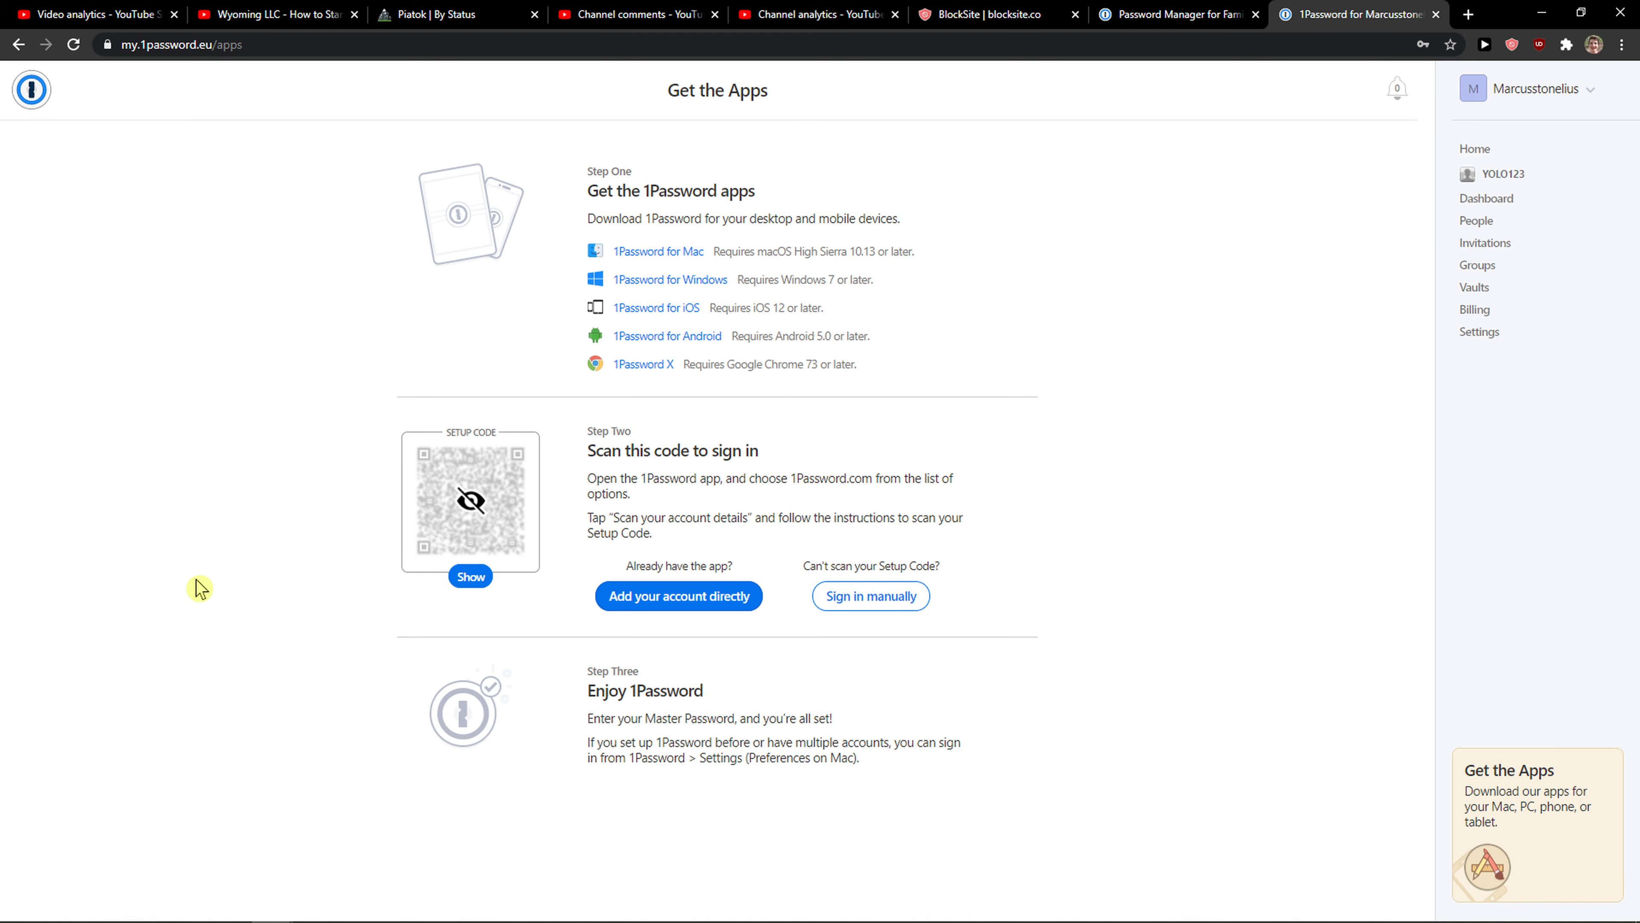
pyautogui.moveTo(18, 43)
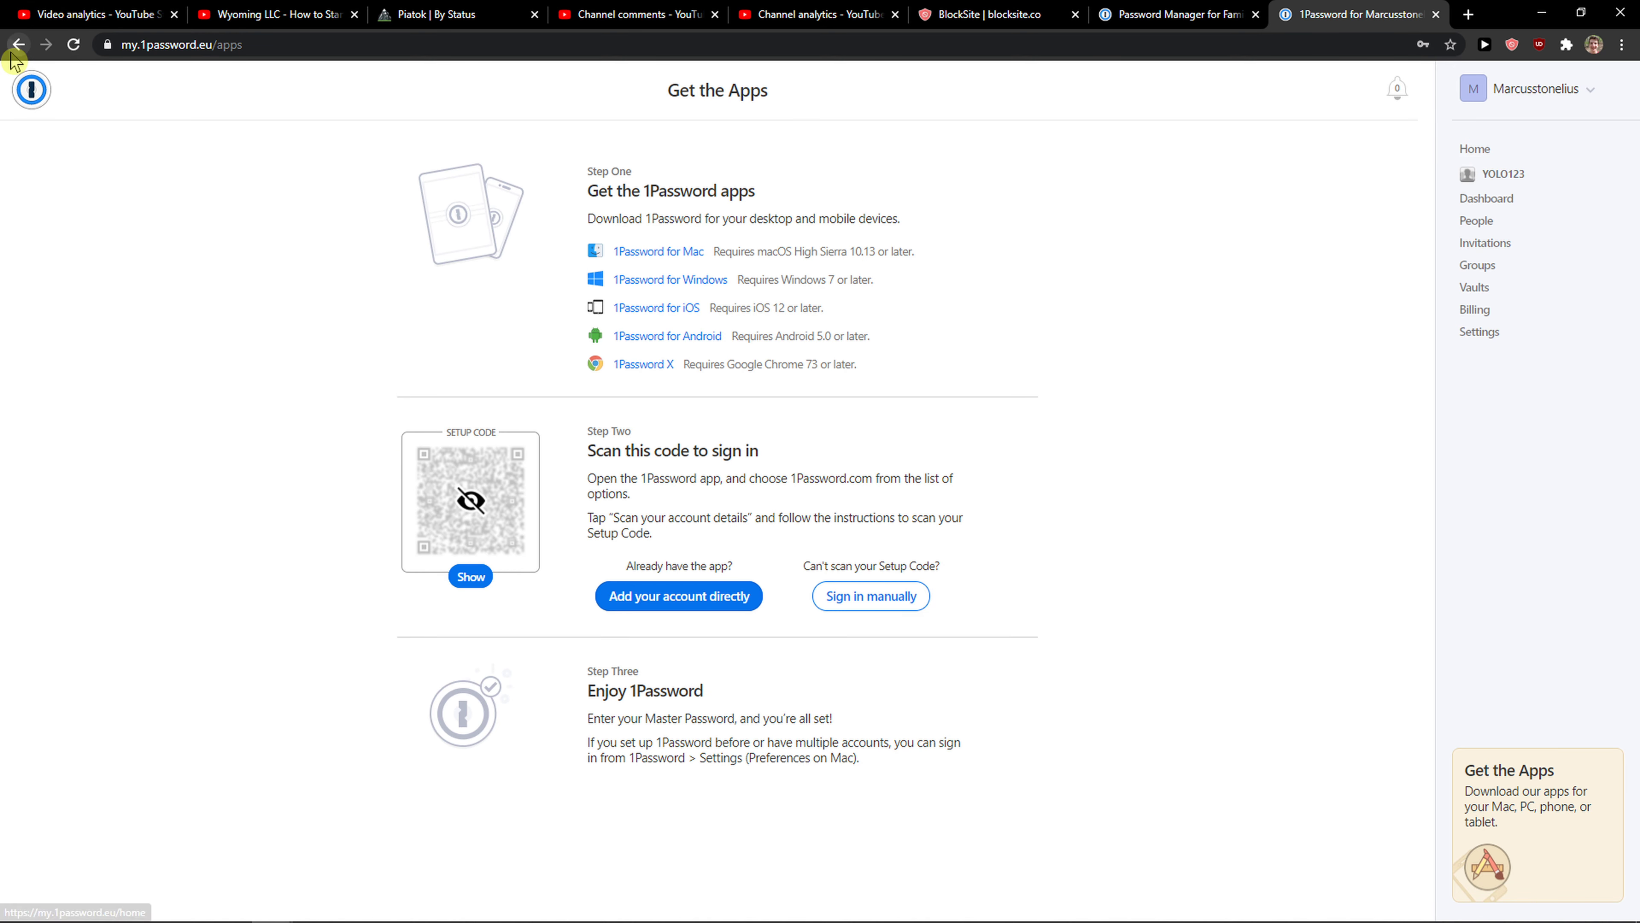